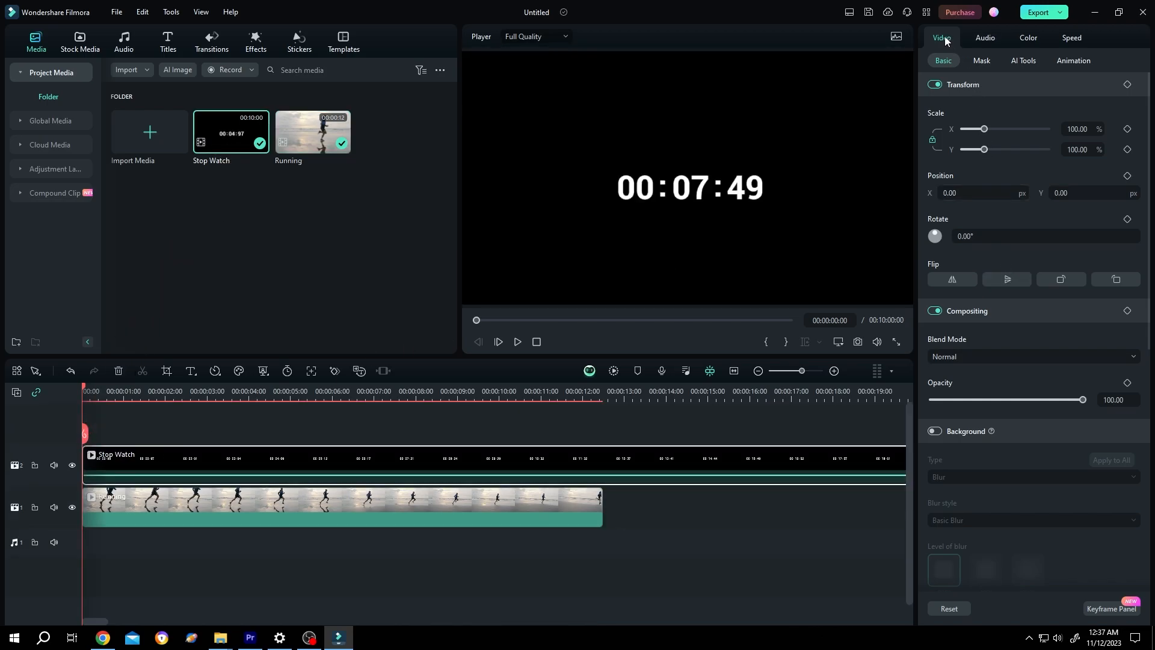
# Step: Show the Mask settings for the selected Stop Watch clip
pyautogui.click(982, 61)
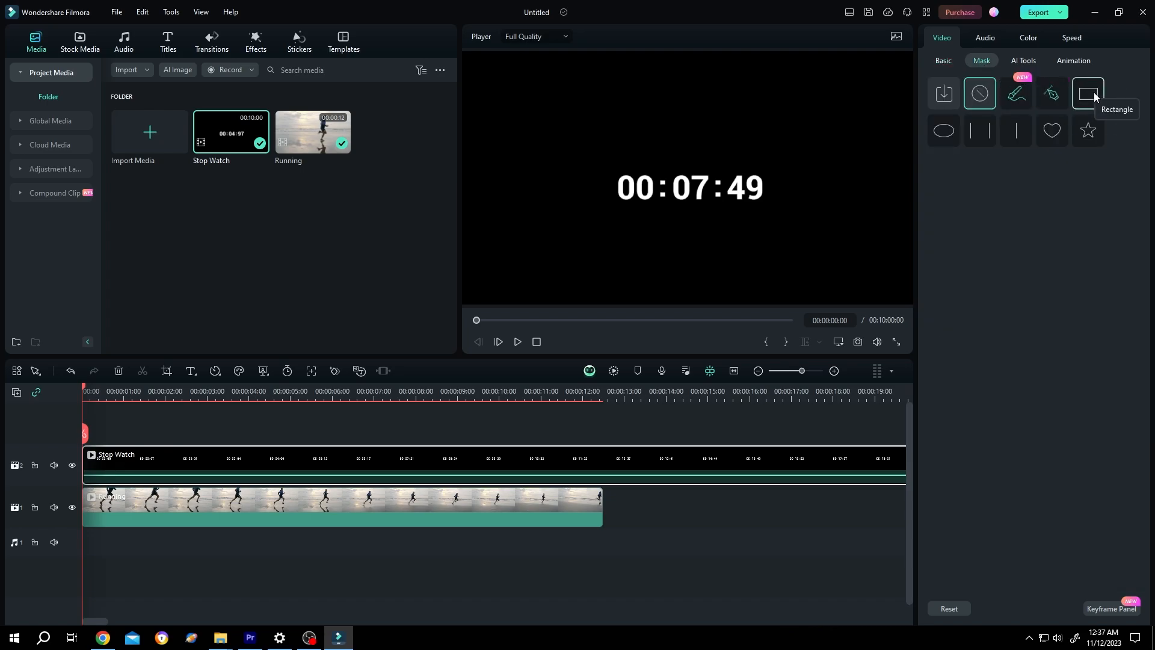
# Step: Apply a Rectangle mask to the stopwatch, cropping it to a tight rounded timer box
pyautogui.click(1087, 93)
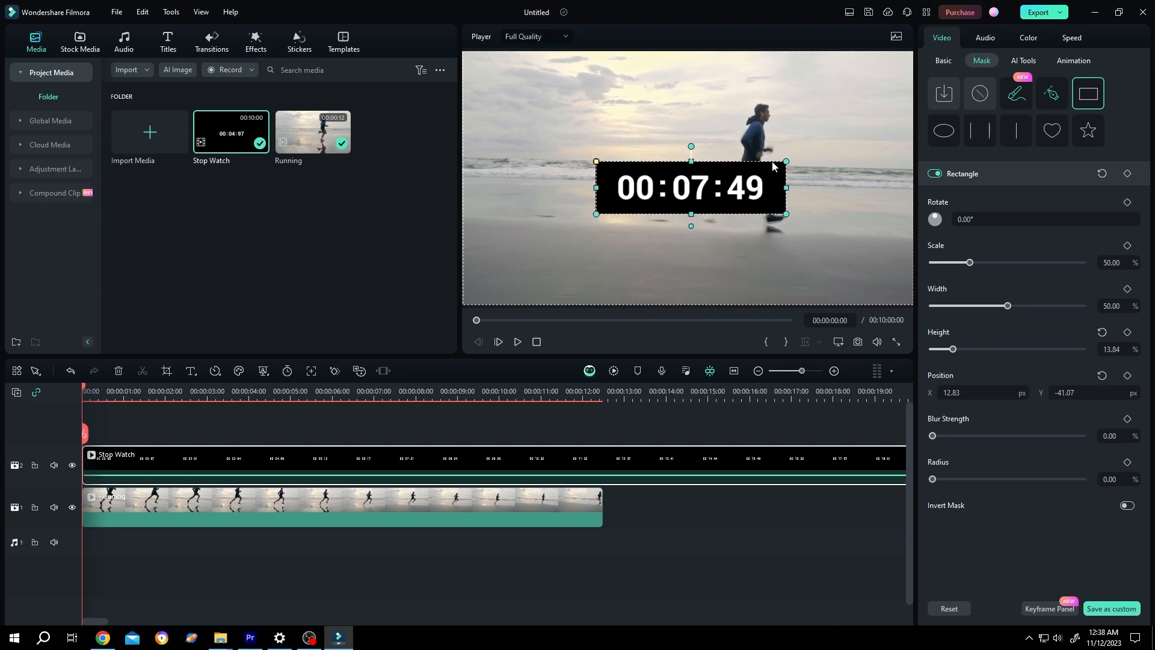
pyautogui.moveTo(597, 158)
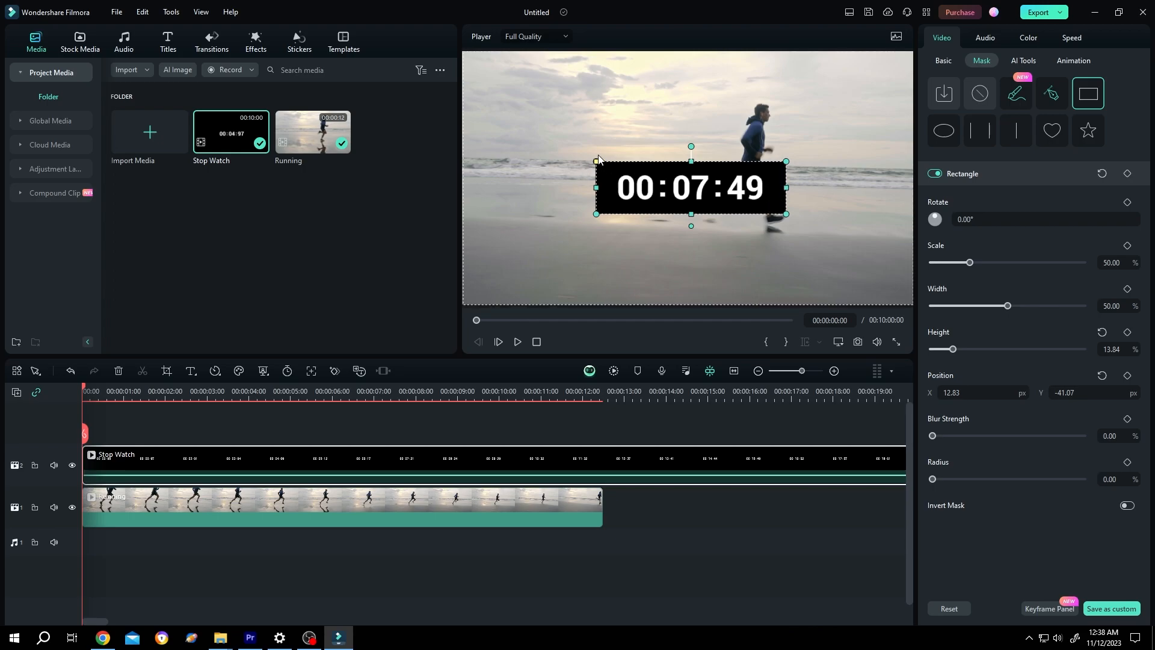
pyautogui.moveTo(597, 161)
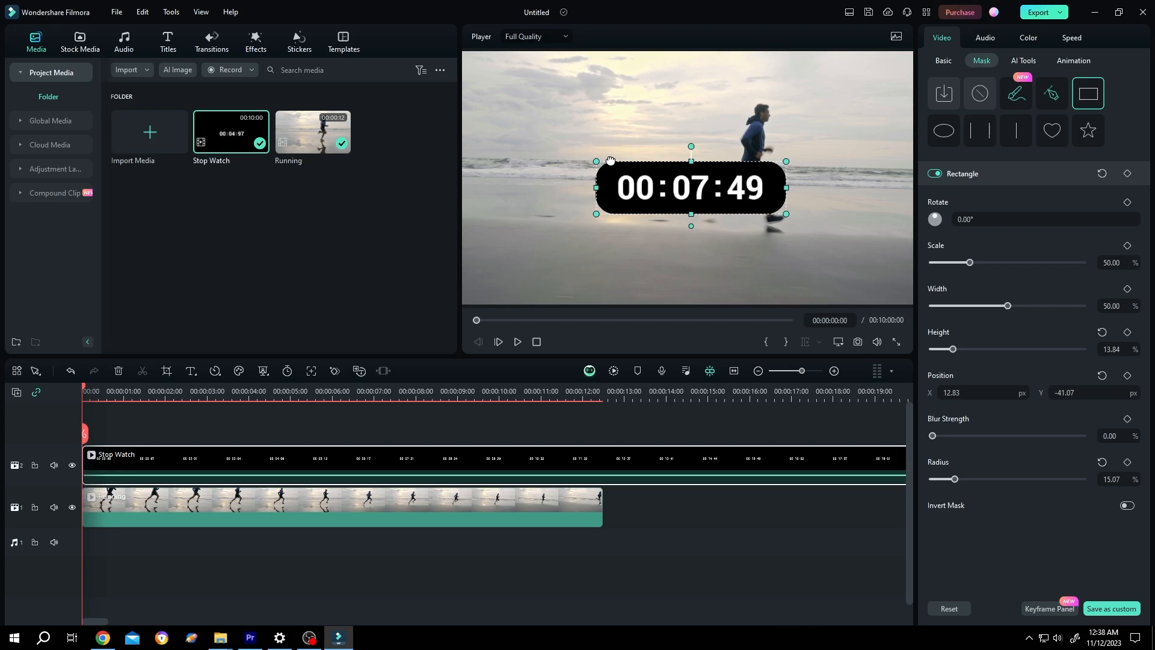
# Step: Return to the clip's Basic transform settings for scale and position
pyautogui.click(943, 60)
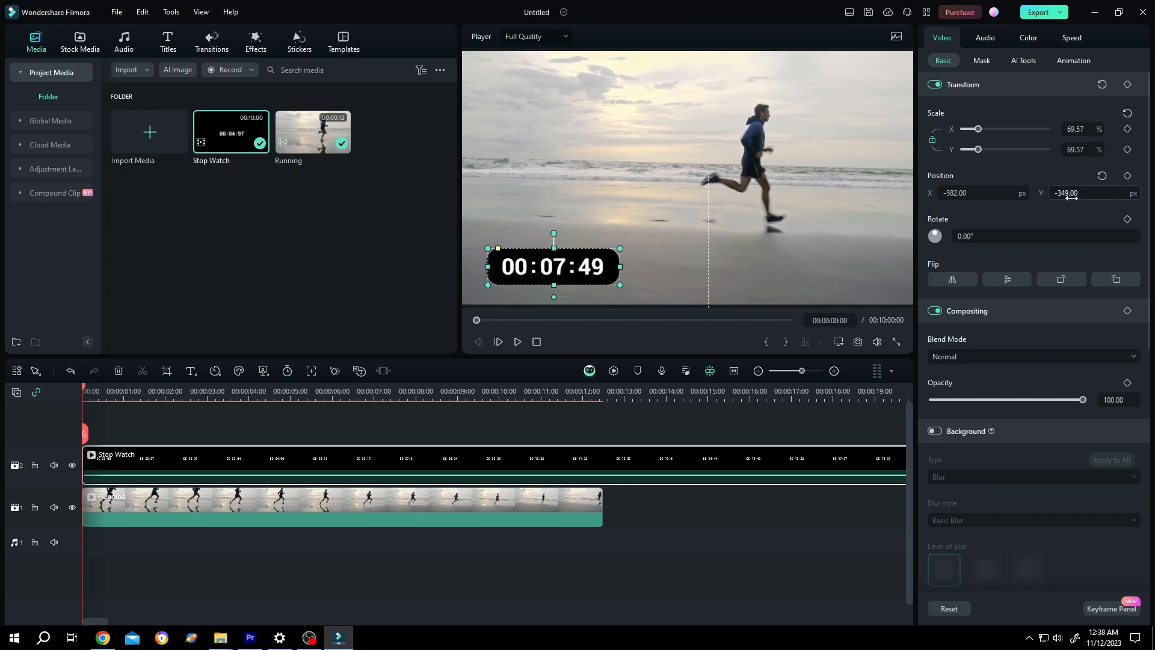
# Step: Compare the blend modes on the overlay and keep it set to Normal
pyautogui.click(1031, 357)
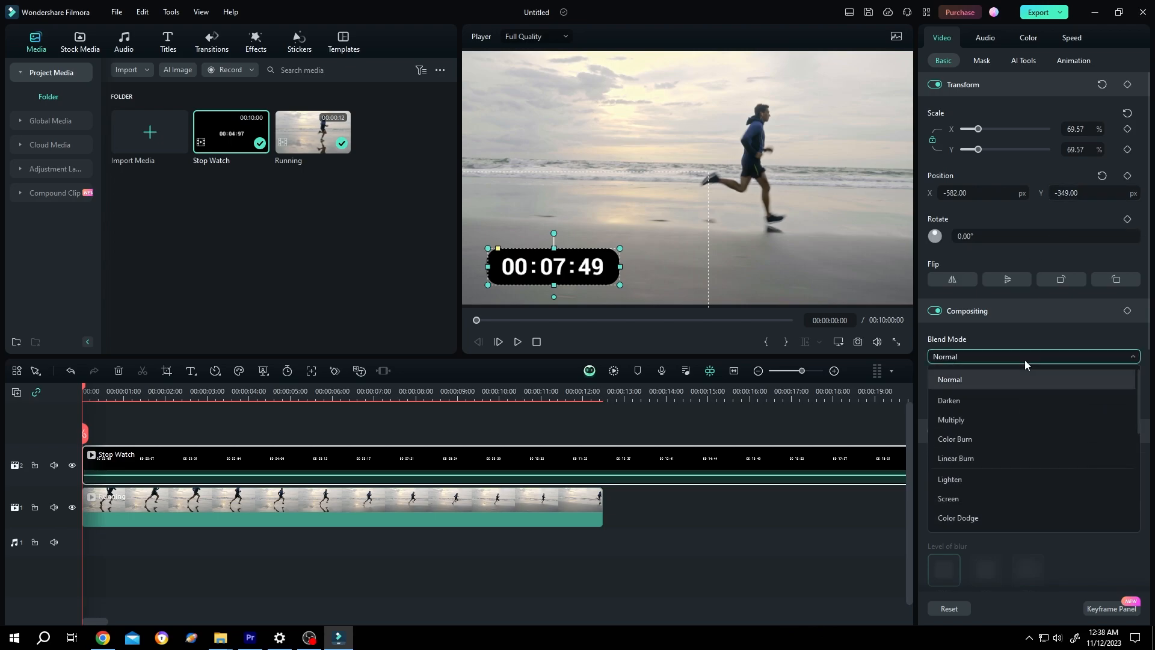
pyautogui.moveTo(1002, 432)
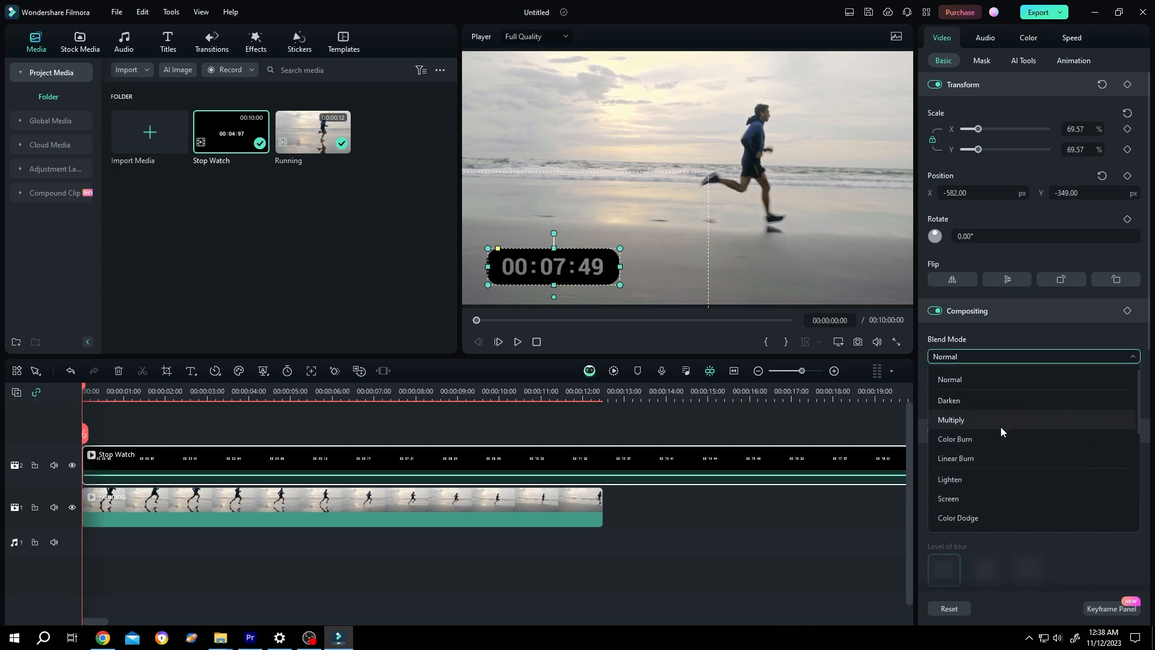
pyautogui.moveTo(986, 479)
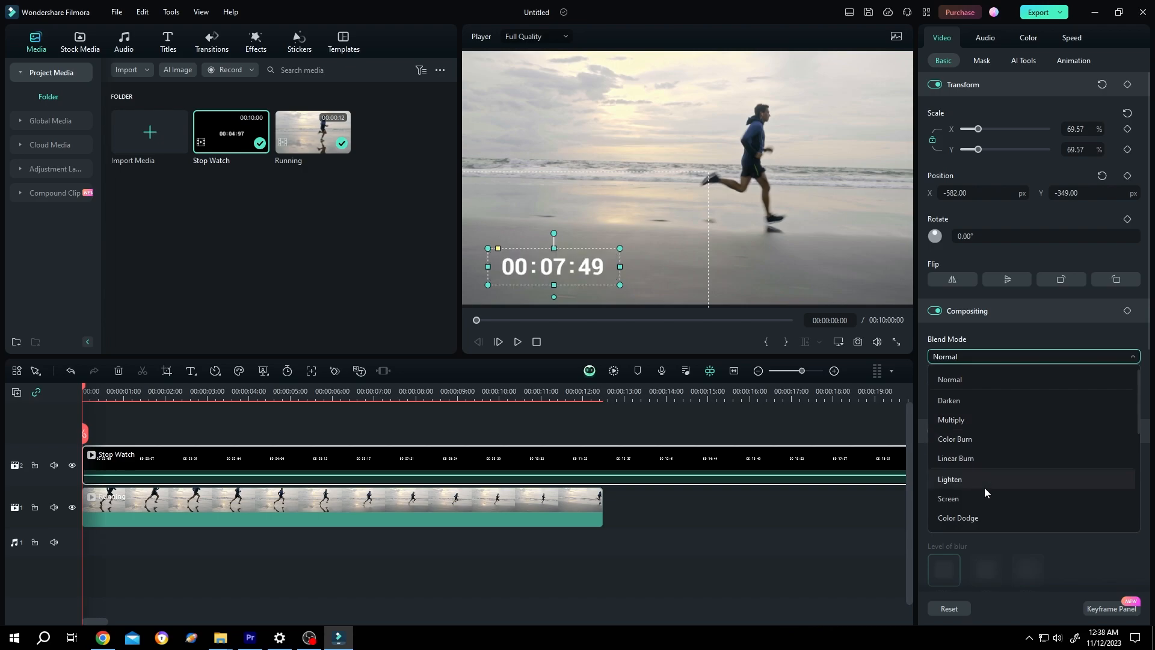
pyautogui.click(950, 378)
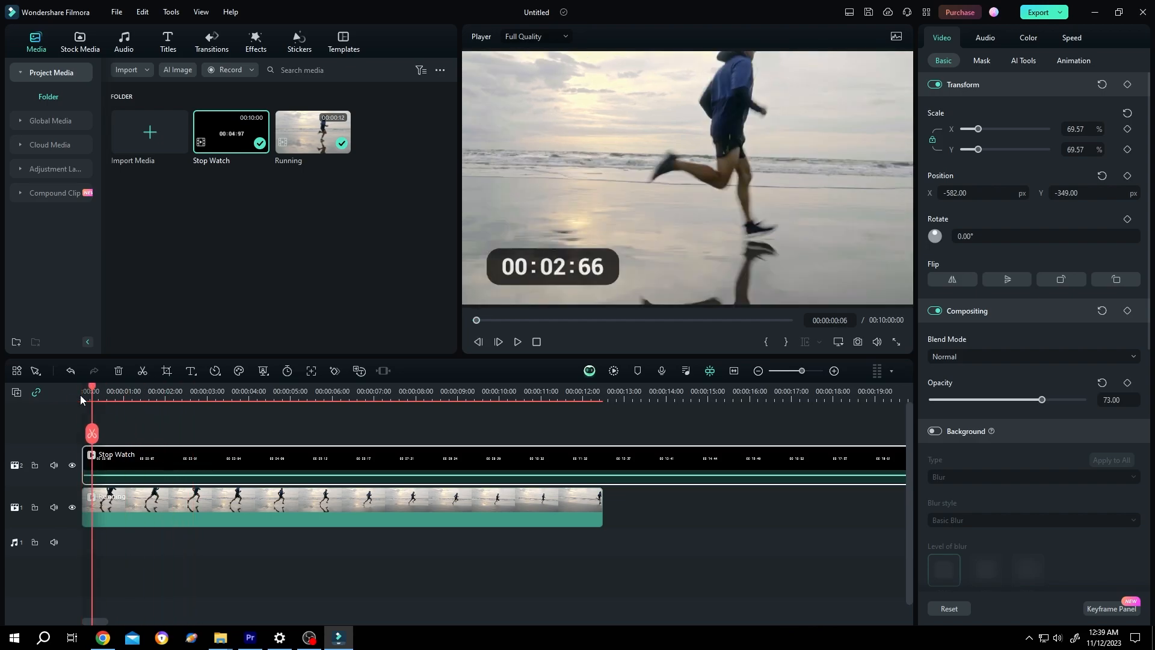
# Step: Play the composite to preview the translucent timer over the running footage
pyautogui.click(518, 341)
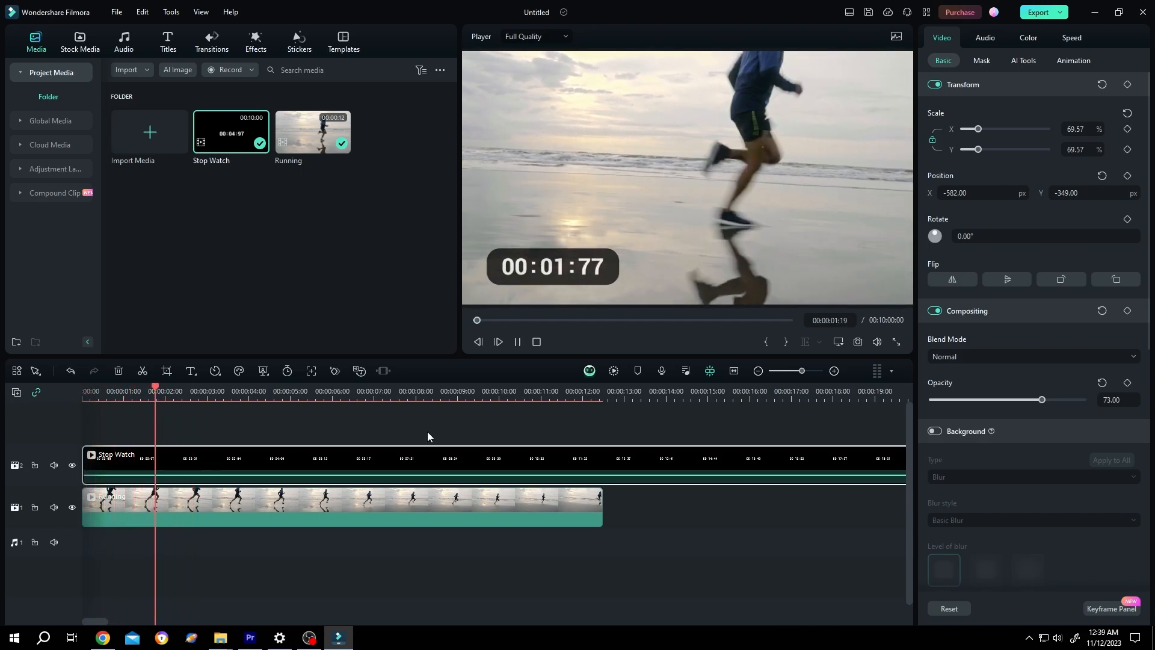